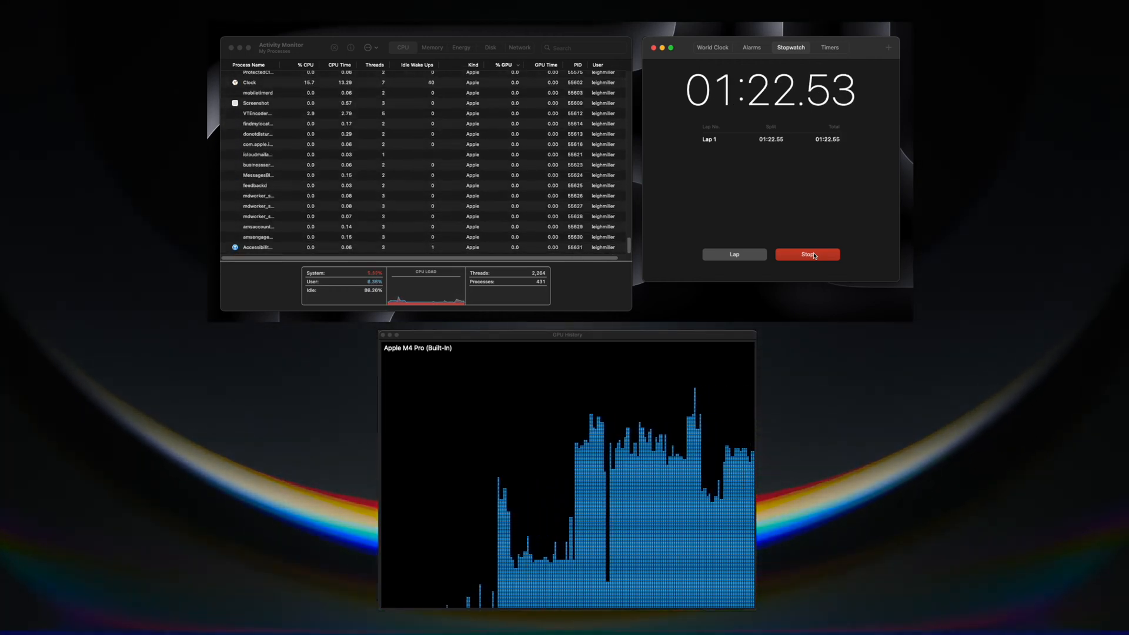
- Switch Activity Monitor to the Memory view showing per-process usage, memory pressure and 24.00 GB totals
{"action": "left_click", "coordinate": [432, 47]}
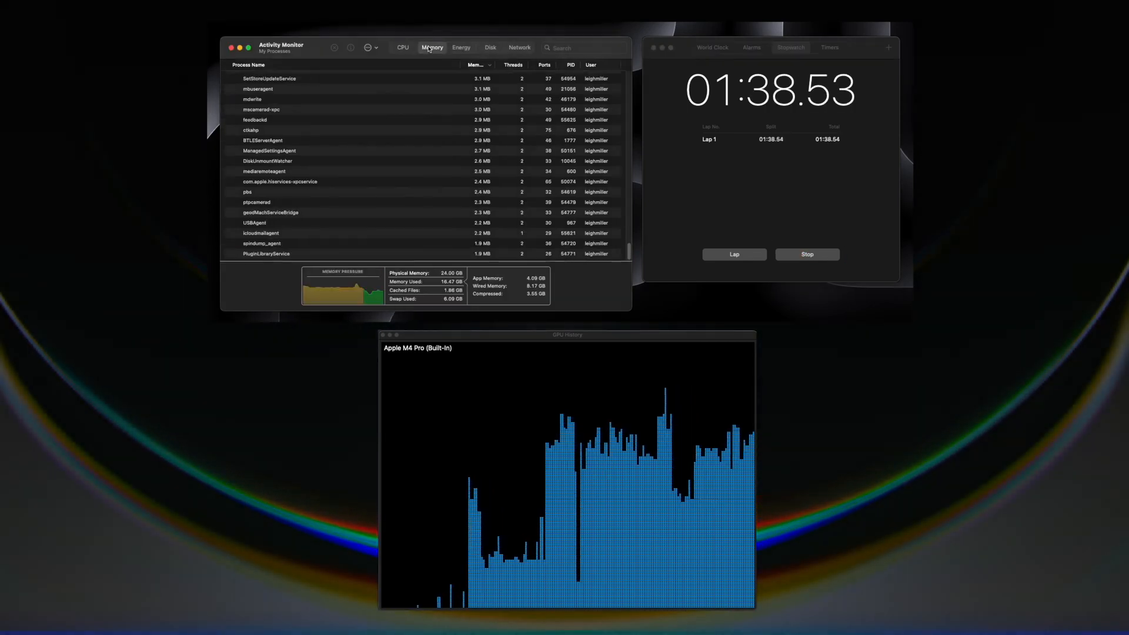